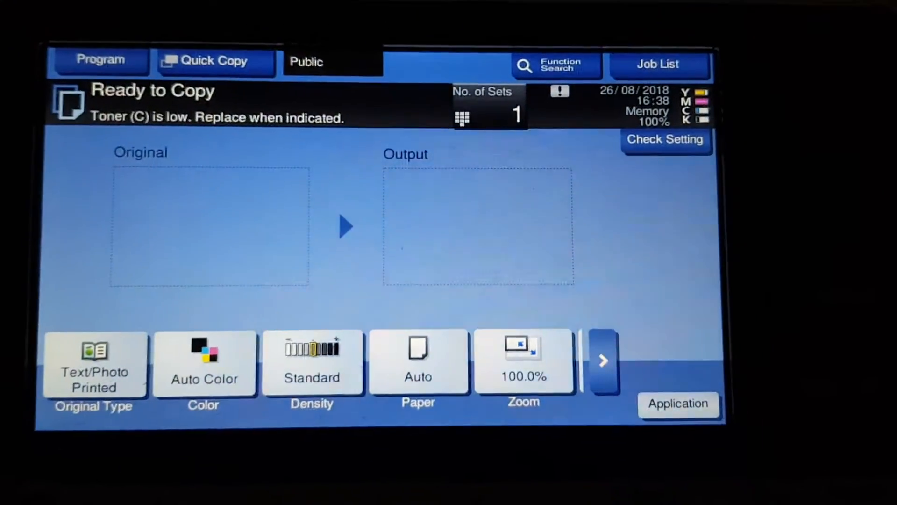
Step: Set copies to Full Color on A4 paper from the paper tray choices
{"action": "left_click", "coordinate": [204, 362]}
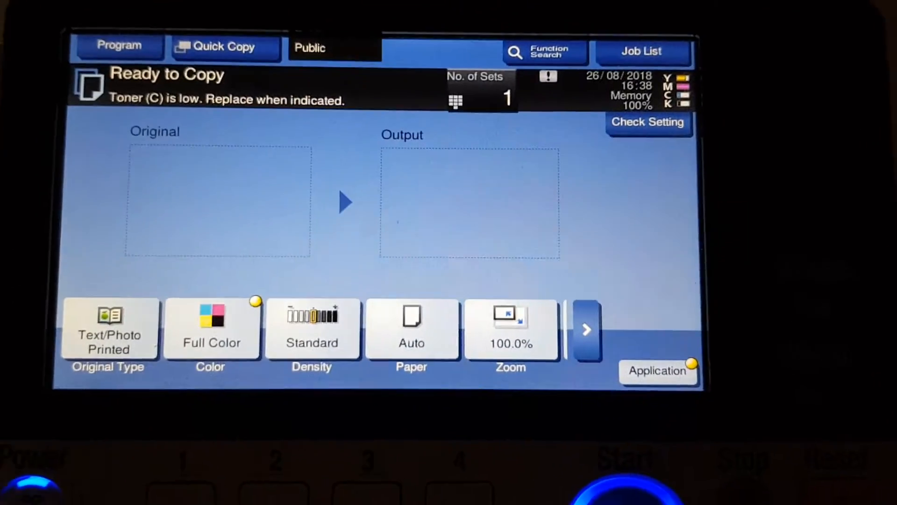
{"action": "left_click", "coordinate": [411, 328]}
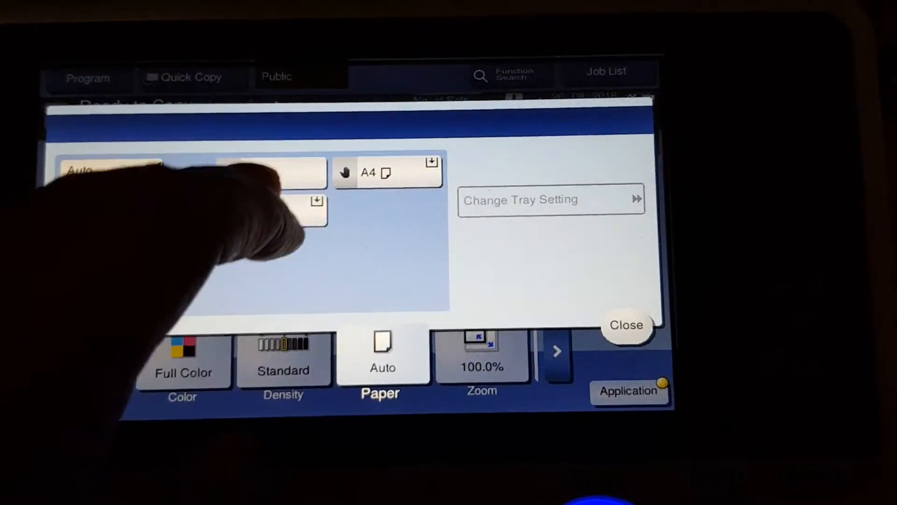
{"action": "left_click", "coordinate": [626, 325]}
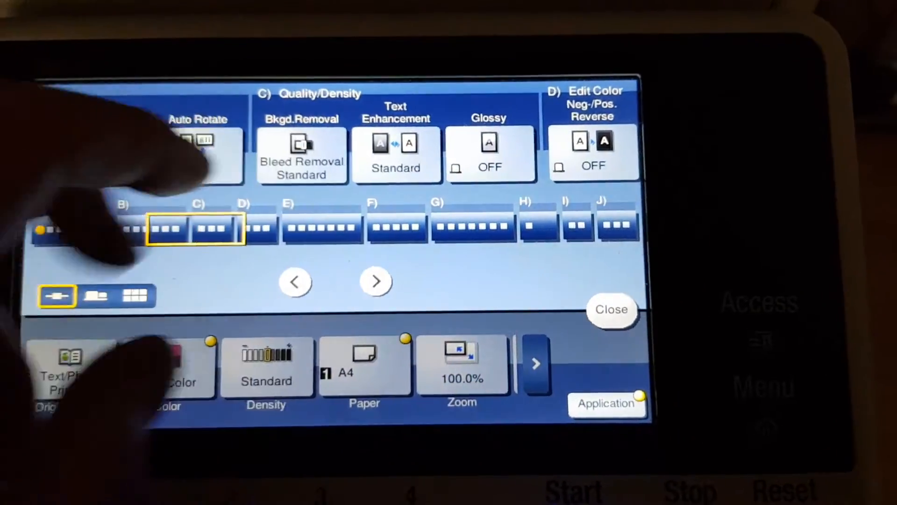
Step: Set Text Enhancement to +4 (darkest) and switch Neg./Pos. Reverse on
{"action": "left_click", "coordinate": [301, 156]}
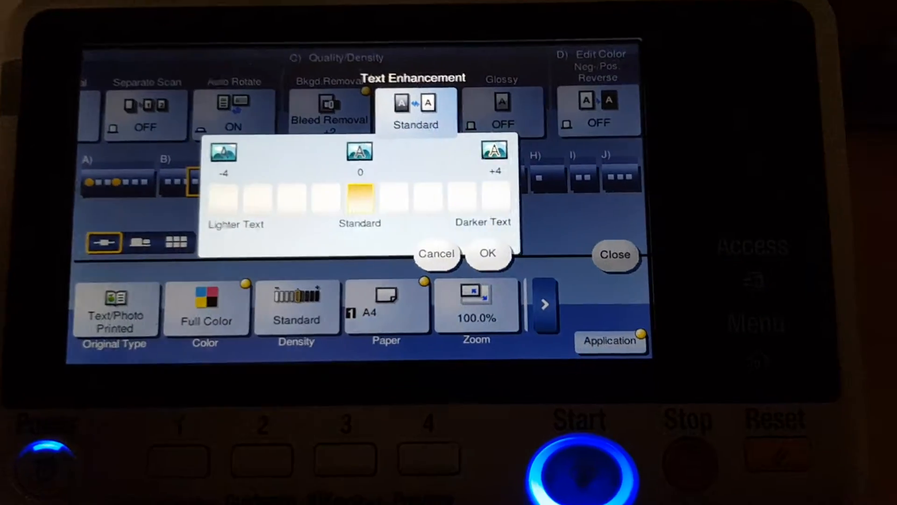
{"action": "left_click", "coordinate": [486, 253]}
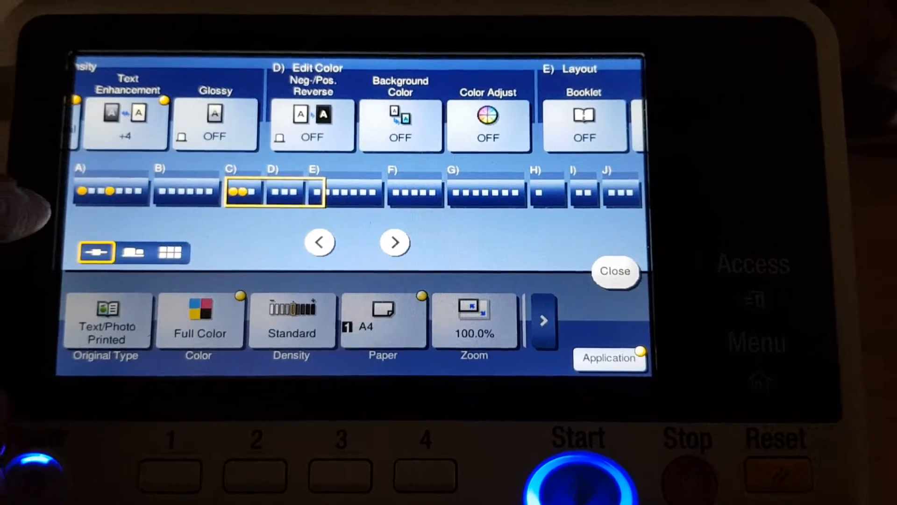
{"action": "left_click", "coordinate": [312, 124]}
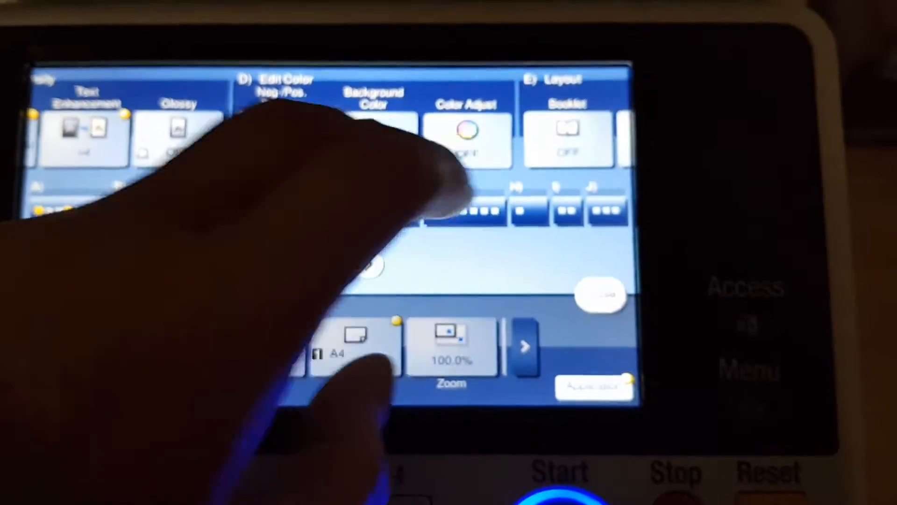
Step: In Color Adjust, lower Brightness to -3 and shift the Hue down
{"action": "left_click", "coordinate": [467, 135]}
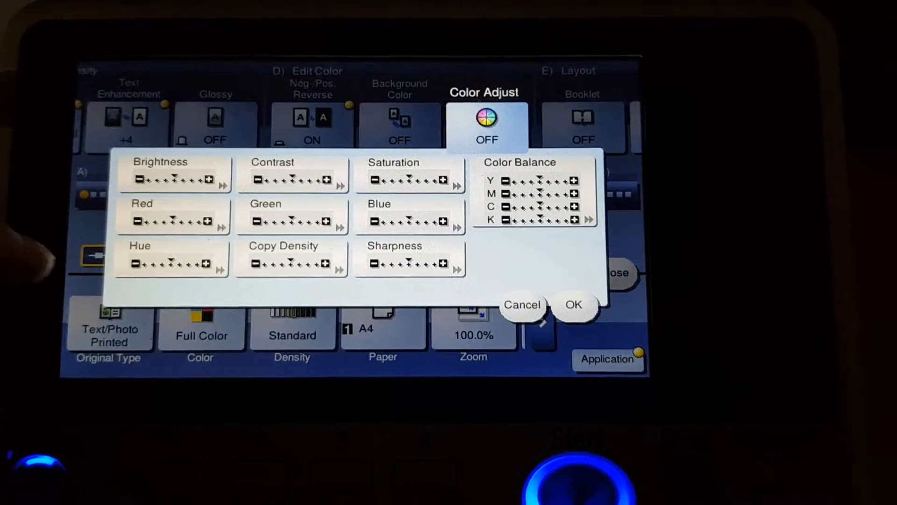
{"action": "left_click", "coordinate": [175, 176]}
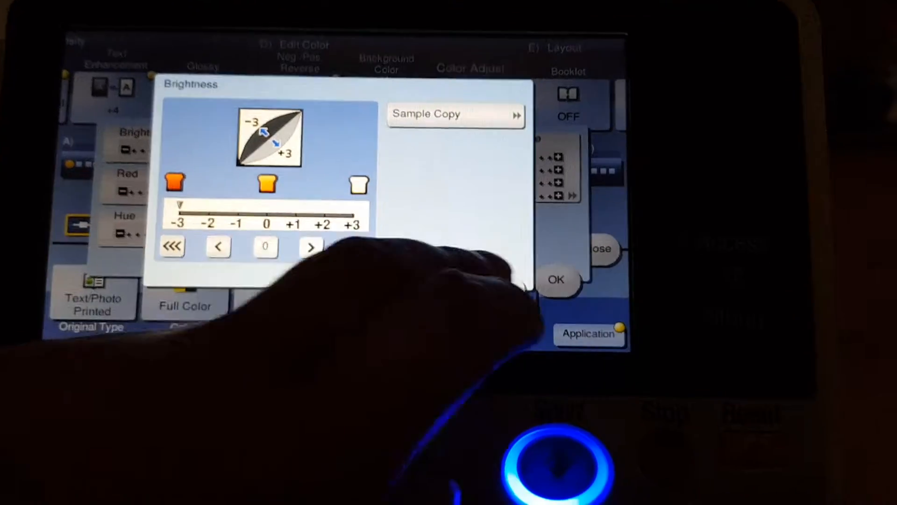
{"action": "left_click", "coordinate": [129, 197]}
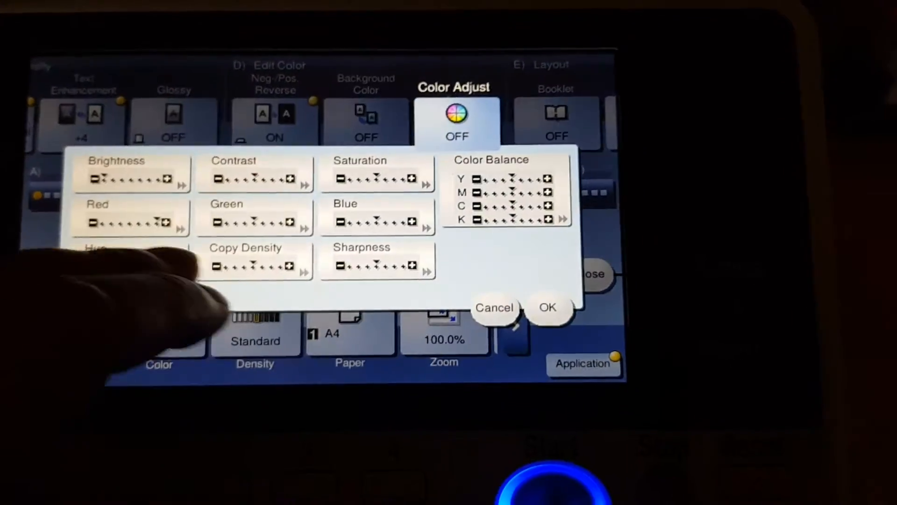
{"action": "left_click", "coordinate": [114, 246]}
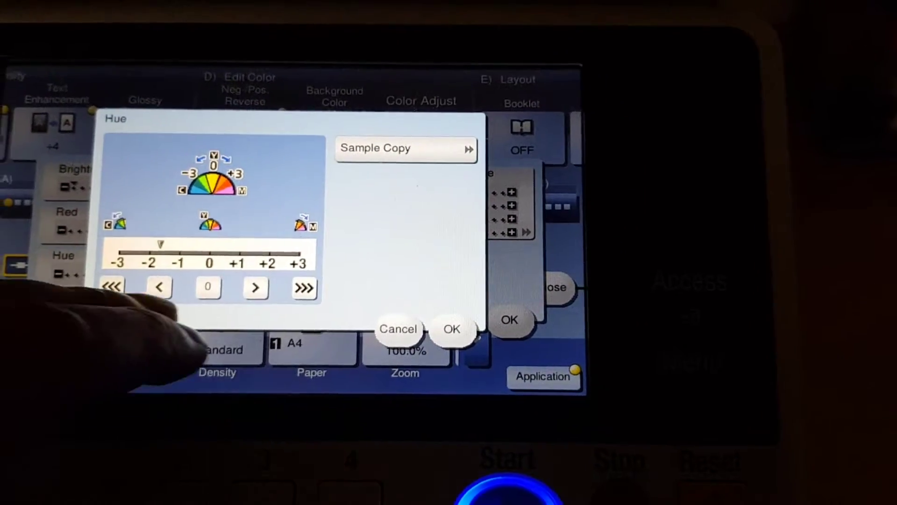
{"action": "left_click", "coordinate": [451, 329]}
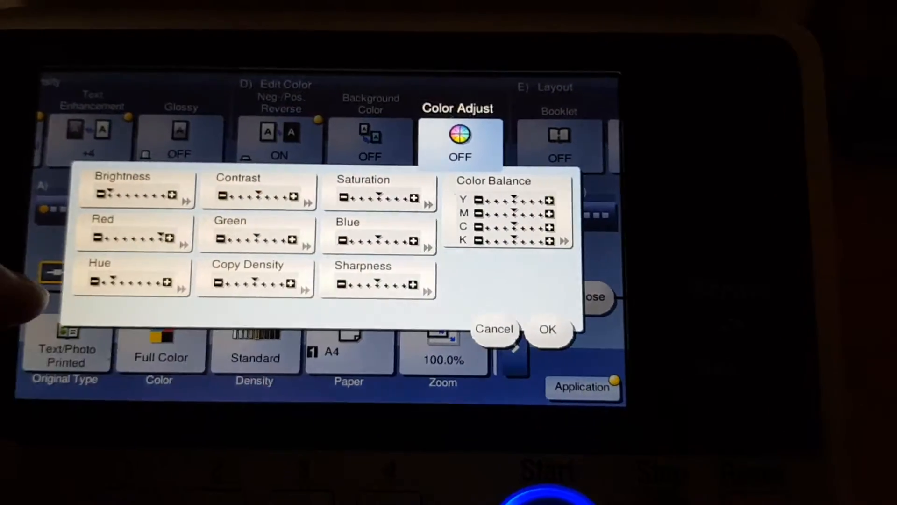
Step: Raise Color Balance for Yellow and Black to +3 and confirm the adjustments
{"action": "left_click", "coordinate": [377, 194]}
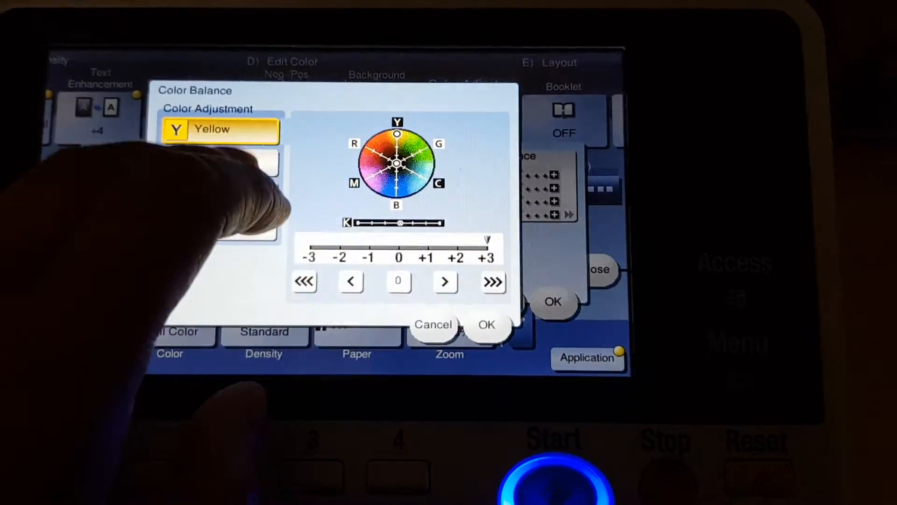
{"action": "left_click", "coordinate": [218, 166]}
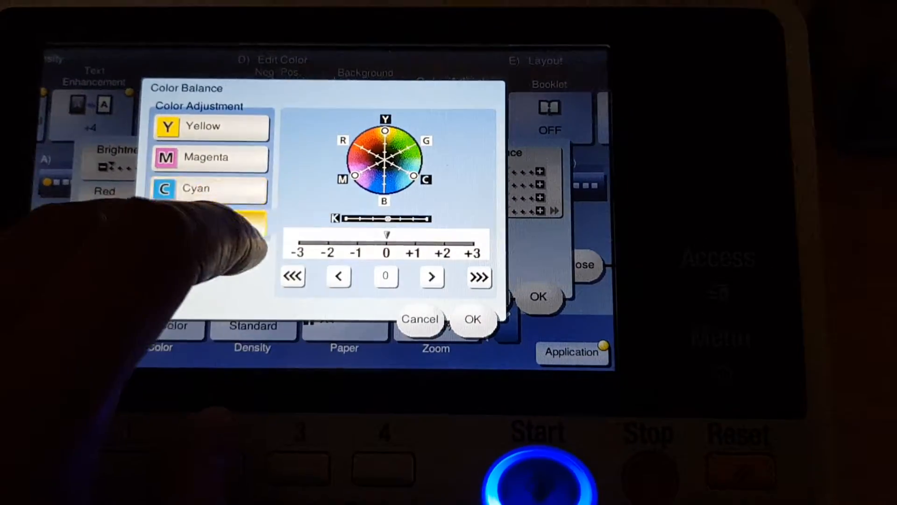
{"action": "left_click", "coordinate": [206, 220]}
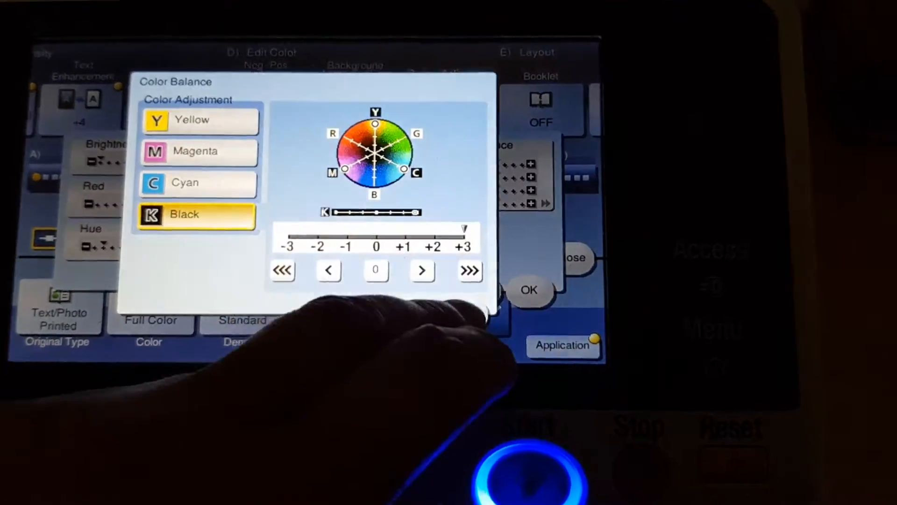
{"action": "left_click", "coordinate": [529, 290]}
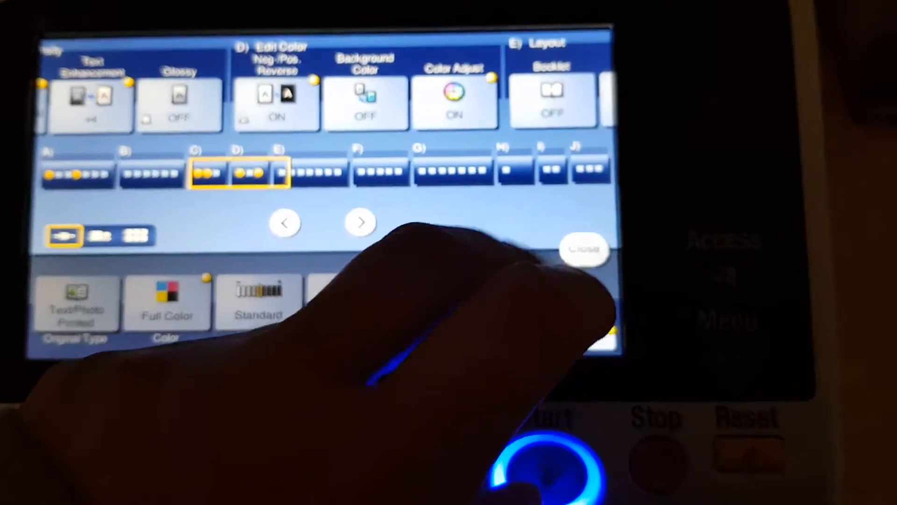
Step: Close the Application screen back to the main copy screen with the B5 original detected
{"action": "left_click", "coordinate": [582, 250]}
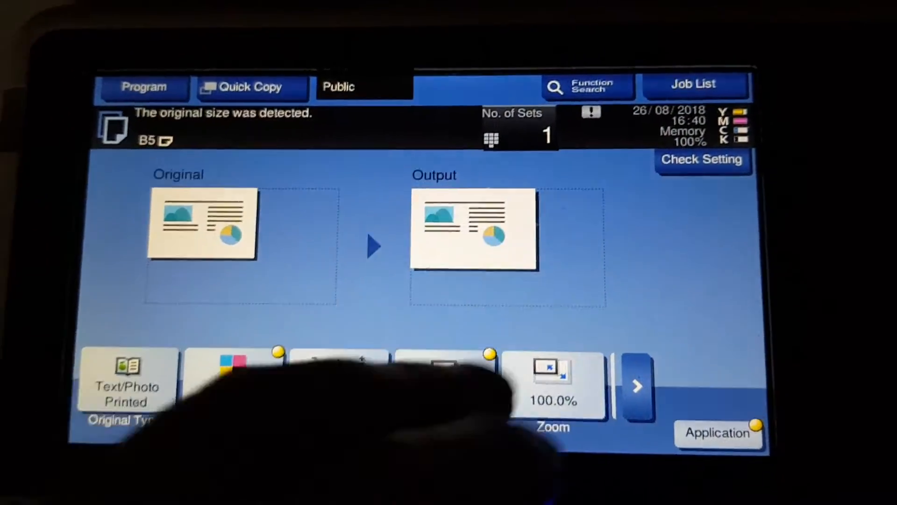
Step: Set manual zoom to X 145.1% and Y 119.0% and start the copy job
{"action": "left_click", "coordinate": [551, 385]}
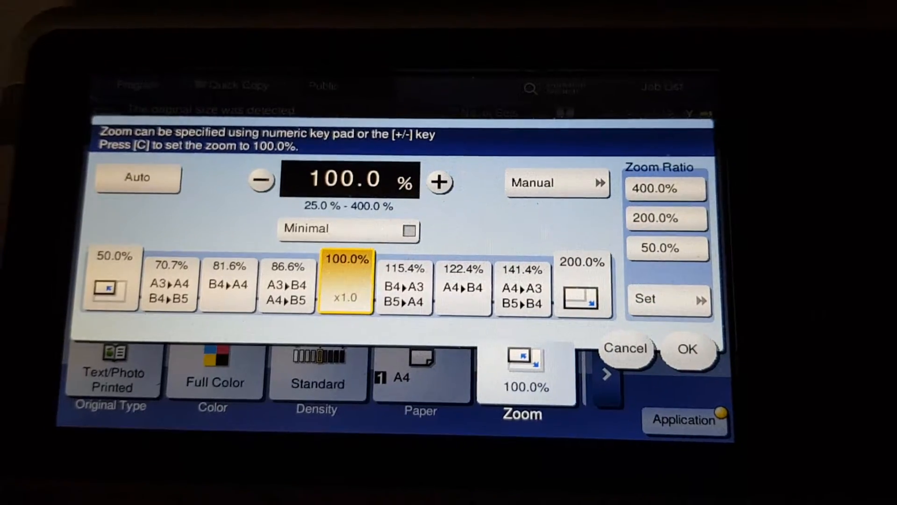
{"action": "left_click", "coordinate": [549, 182]}
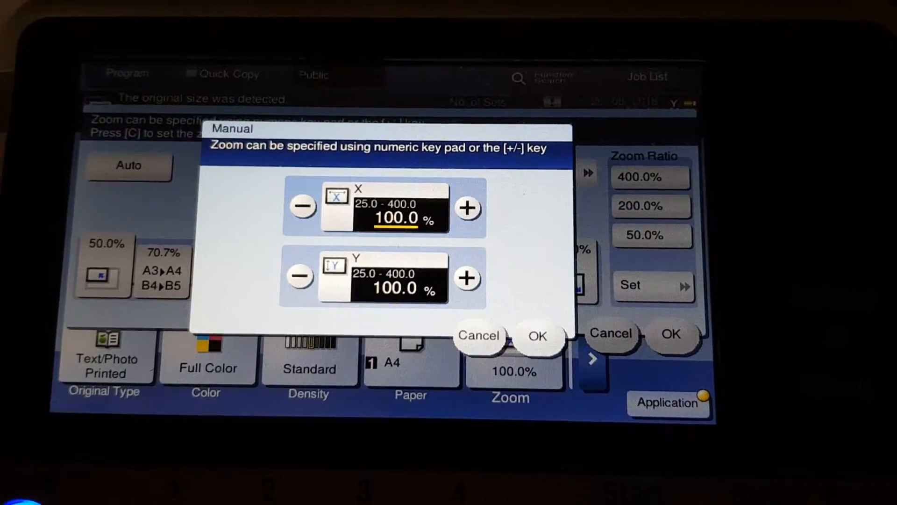
{"action": "left_click", "coordinate": [394, 216]}
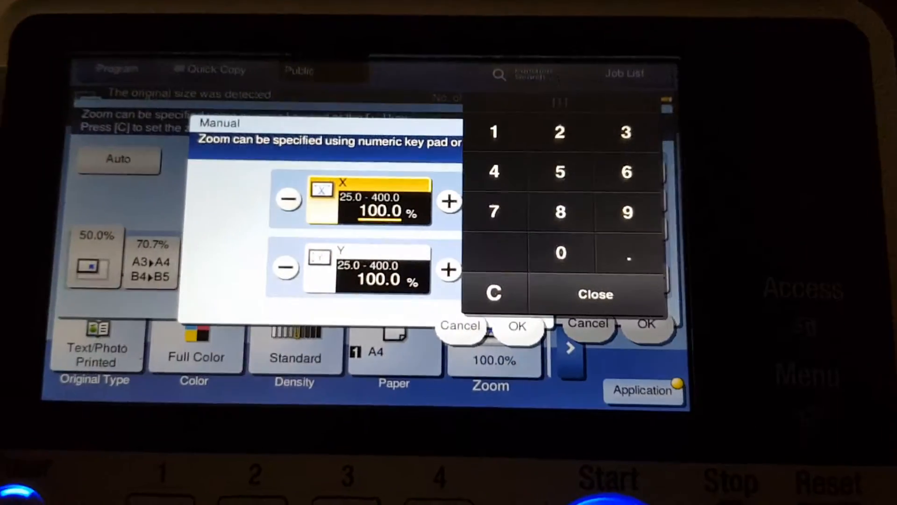
{"action": "left_click", "coordinate": [493, 132]}
{"action": "type", "text": "145.1"}
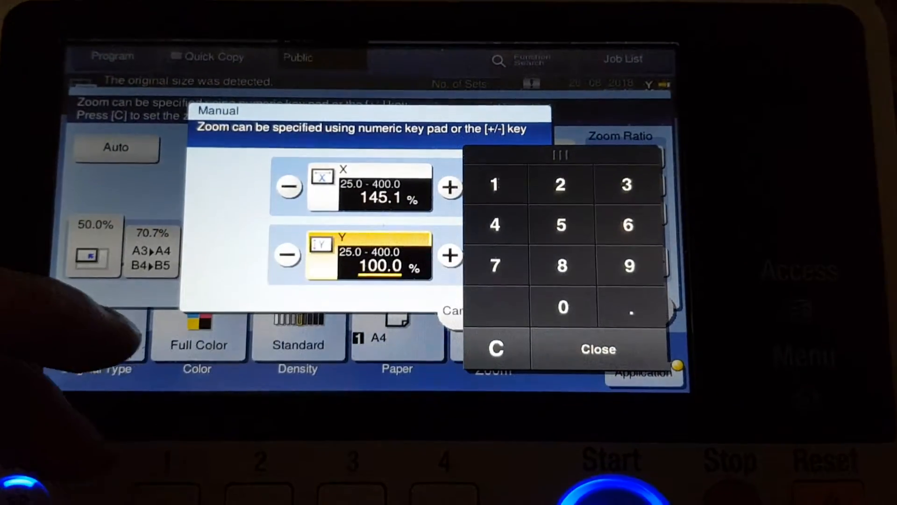
{"action": "left_click", "coordinate": [494, 349]}
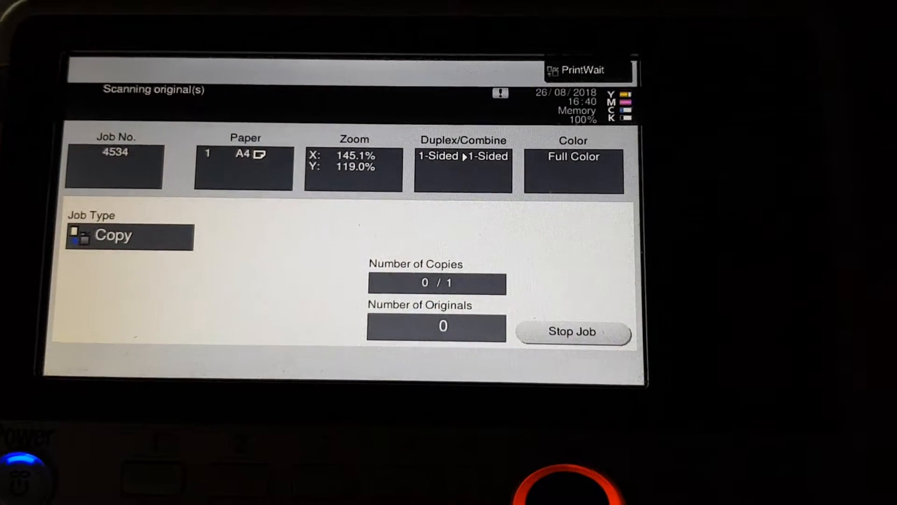
Step: Finish job 4534 and start scanning a second original at the same zoom
{"action": "left_click", "coordinate": [571, 332]}
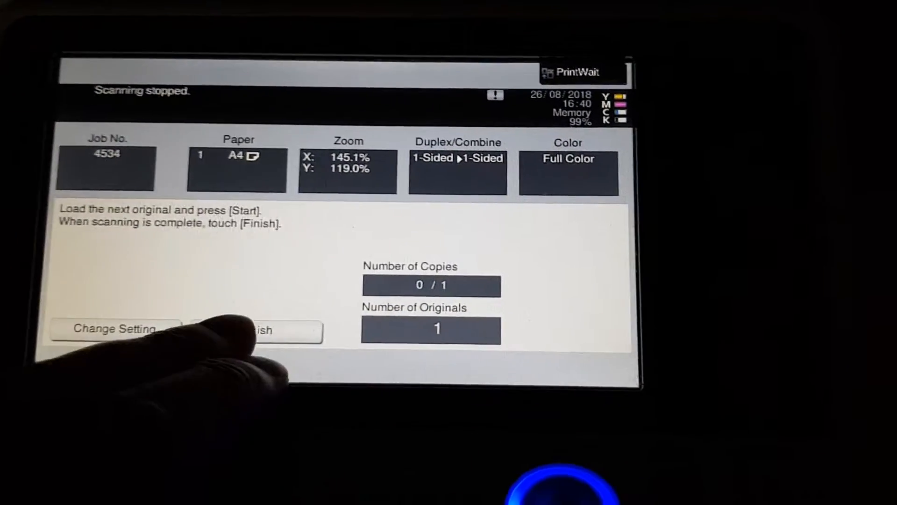
{"action": "left_click", "coordinate": [258, 330]}
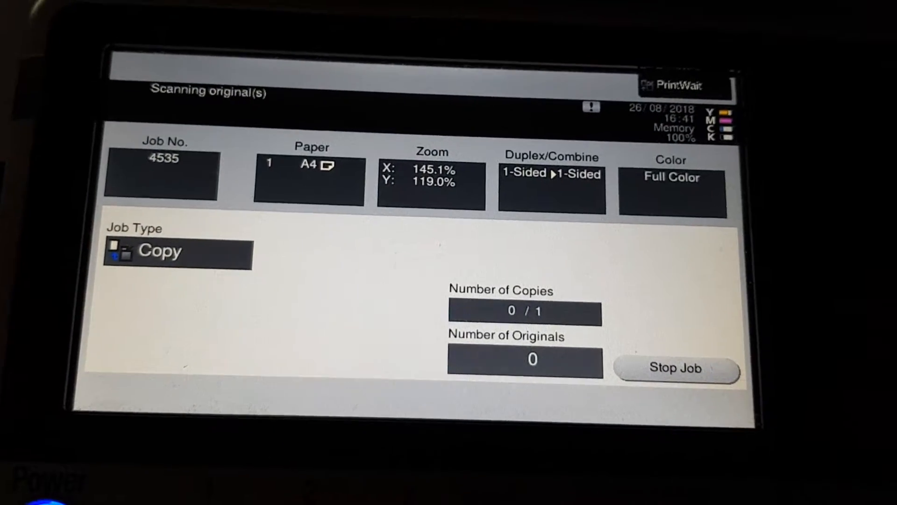
Step: Finish job 4535 and switch Mirror Image on under Application > Layout
{"action": "left_click", "coordinate": [676, 367]}
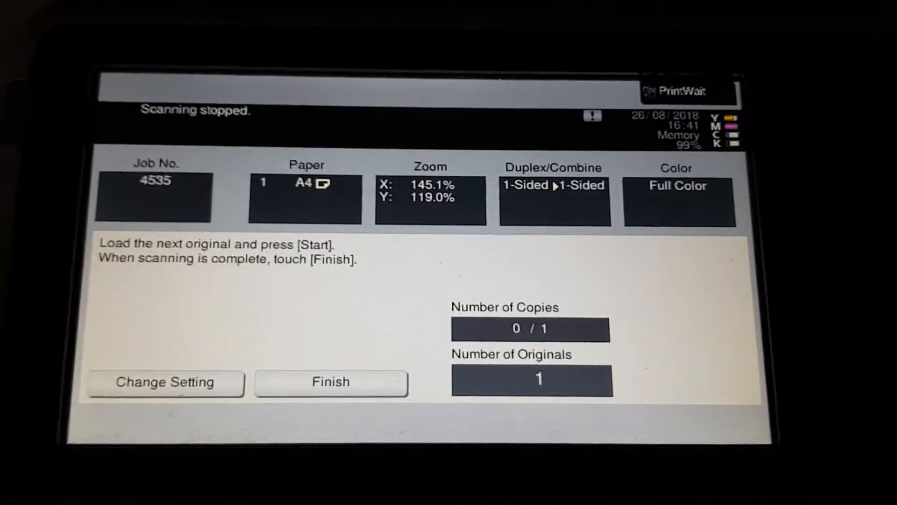
{"action": "left_click", "coordinate": [331, 383]}
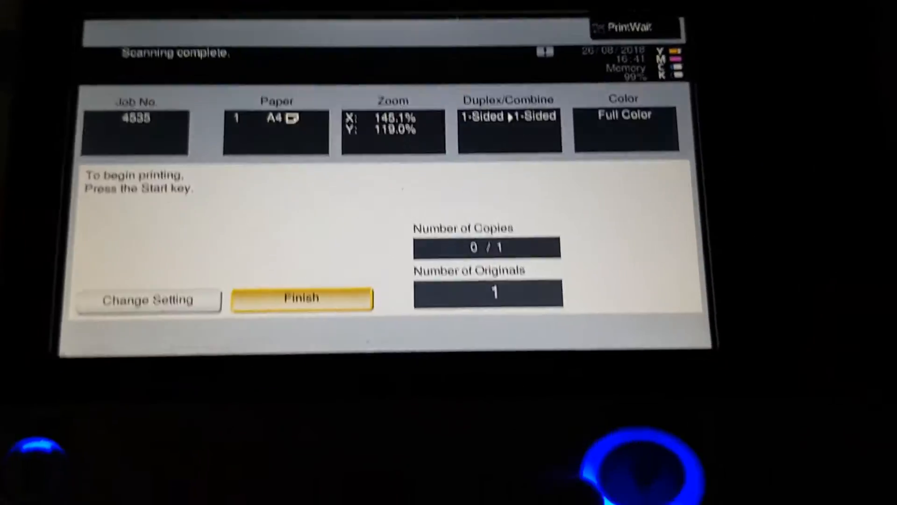
{"action": "left_click", "coordinate": [301, 298]}
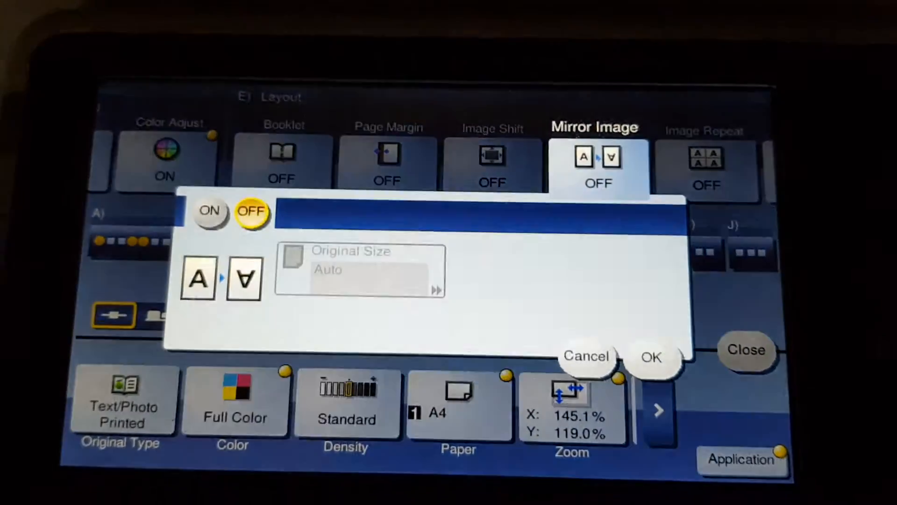
{"action": "left_click", "coordinate": [651, 356]}
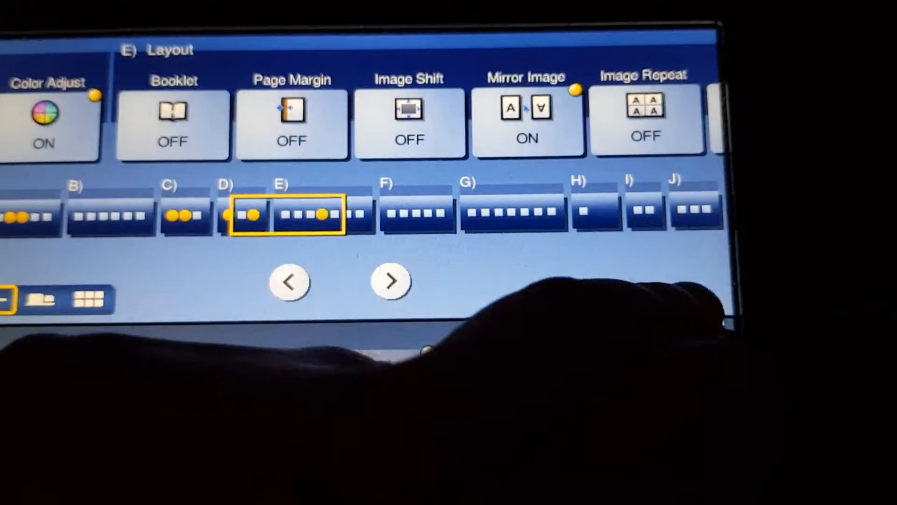